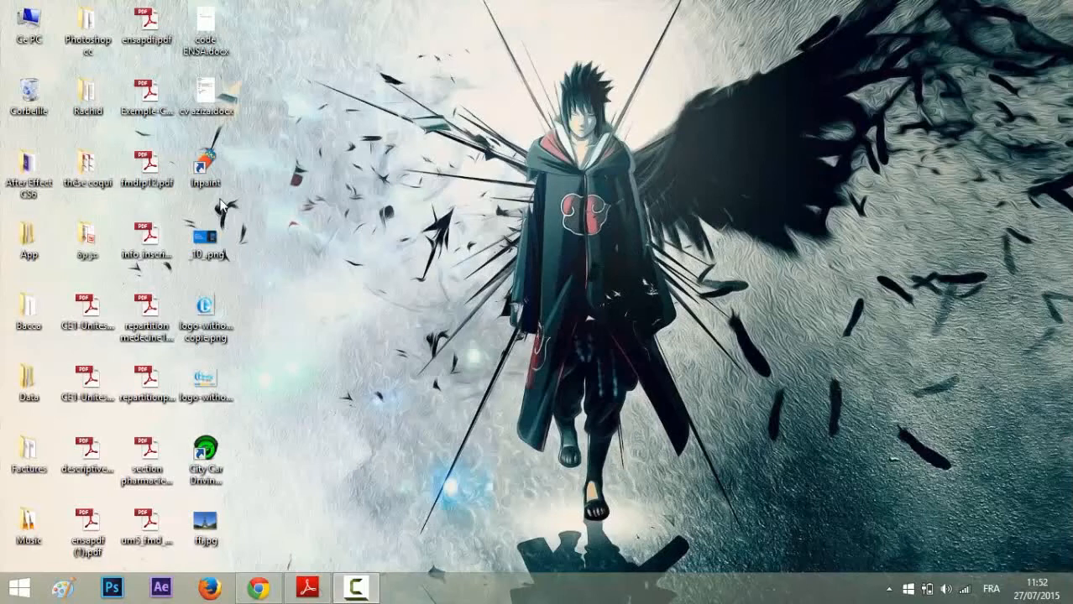
# Select the Inpaint desktop shortcut and bring up its context menu
pyautogui.click(205, 164)
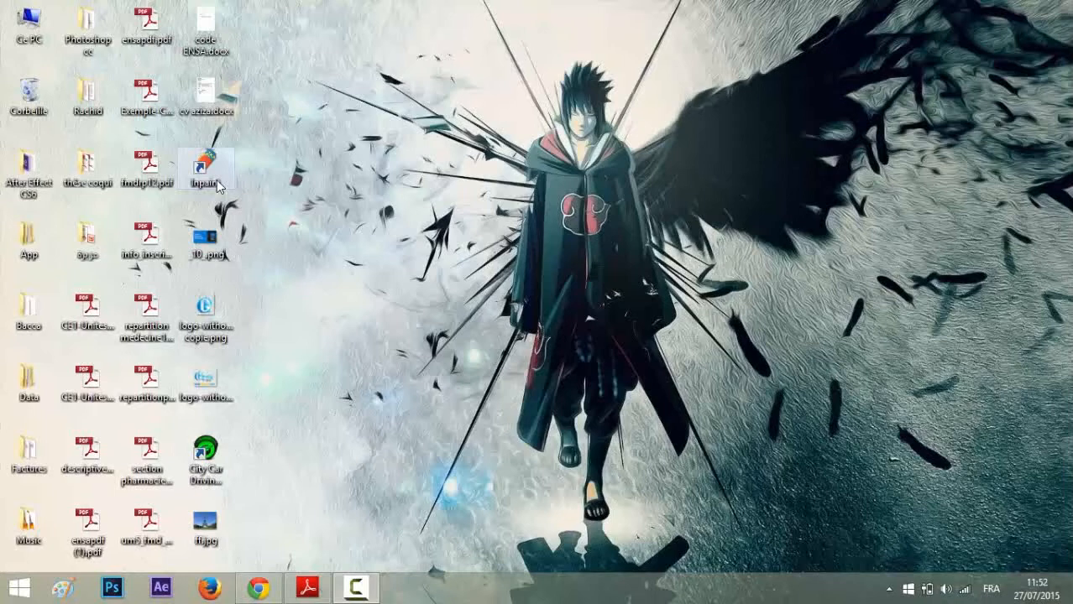
pyautogui.rightClick(206, 168)
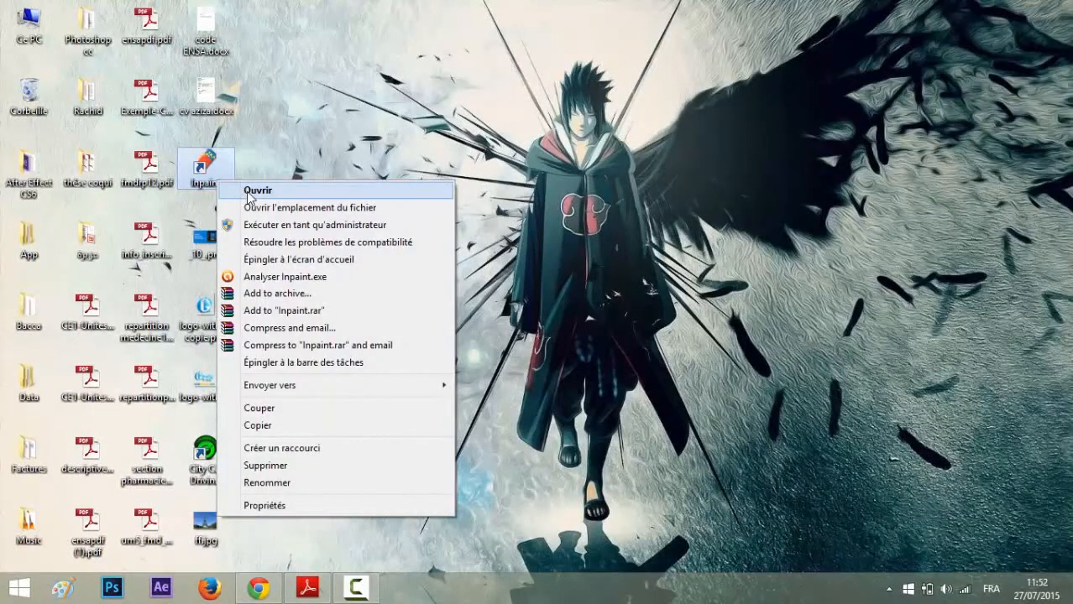
# Launch Inpaint with Ouvrir, dismiss the Bienvenue message, and minimize the window
pyautogui.click(257, 191)
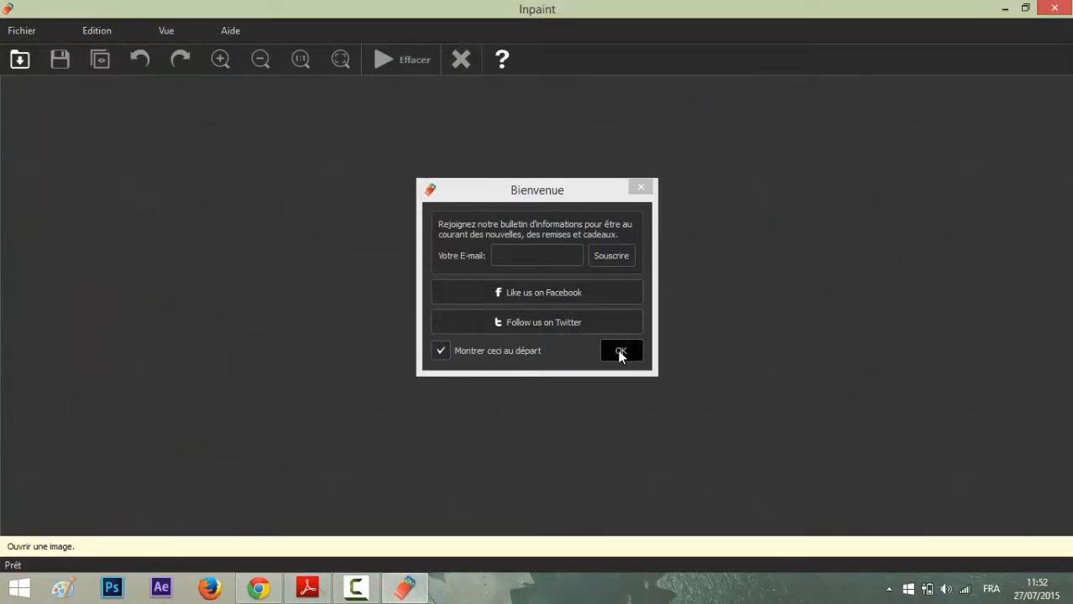
pyautogui.click(621, 351)
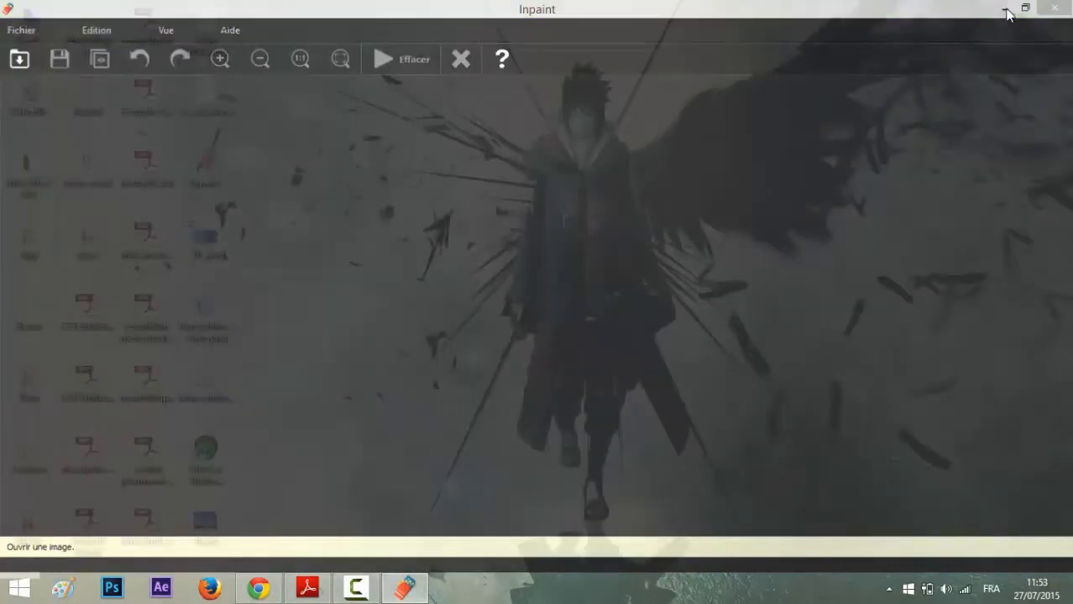
pyautogui.click(1055, 8)
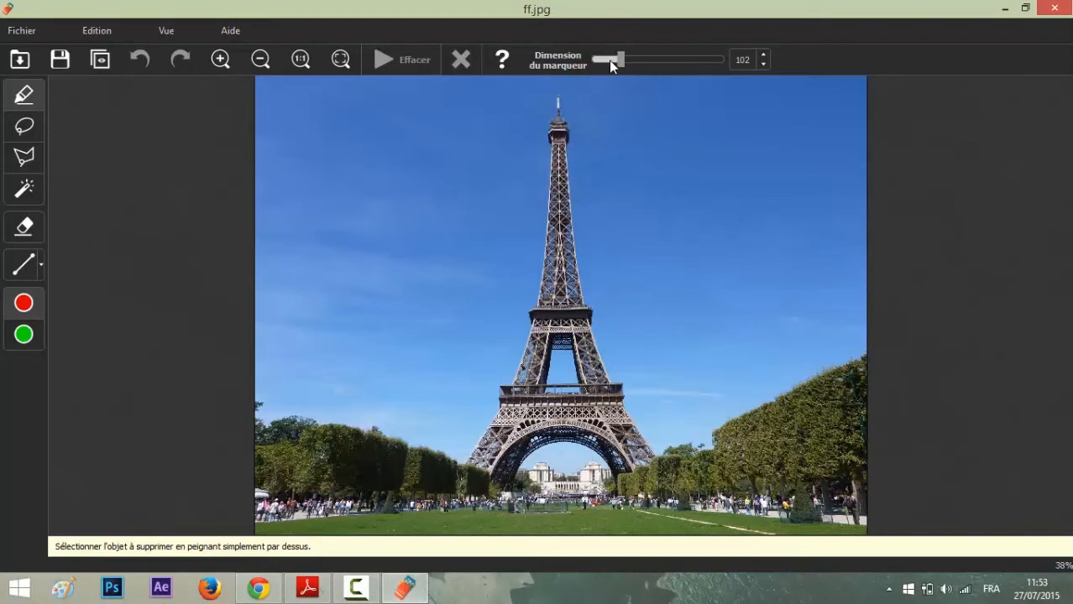
# Drag the Dimension du marqueur slider down from 102 to 20
pyautogui.moveTo(611, 60); pyautogui.dragTo(601, 60)
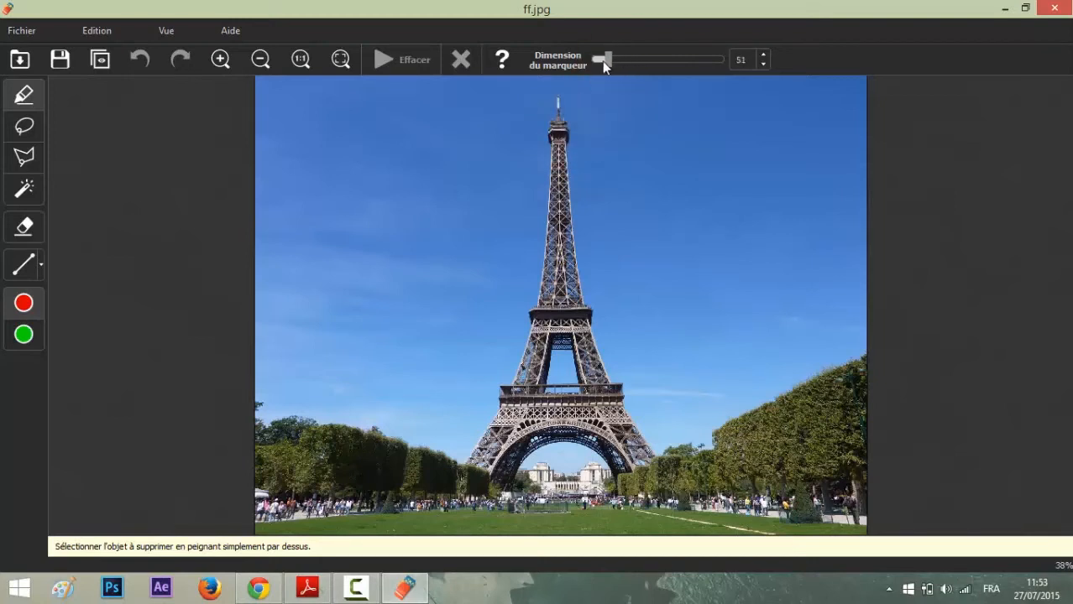
pyautogui.moveTo(604, 59); pyautogui.dragTo(598, 59)
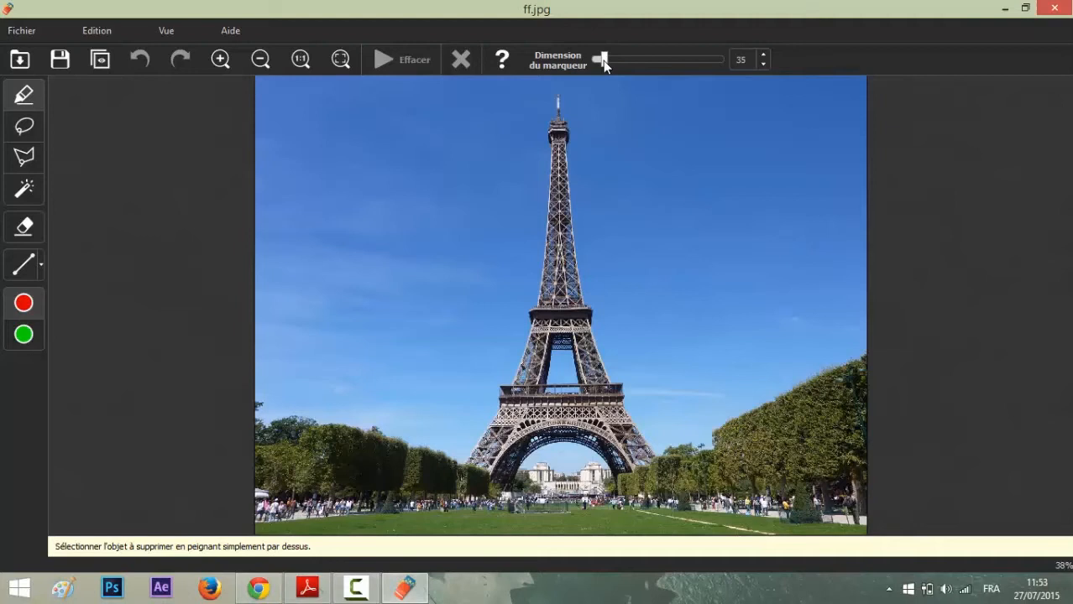
pyautogui.moveTo(602, 60); pyautogui.dragTo(598, 60)
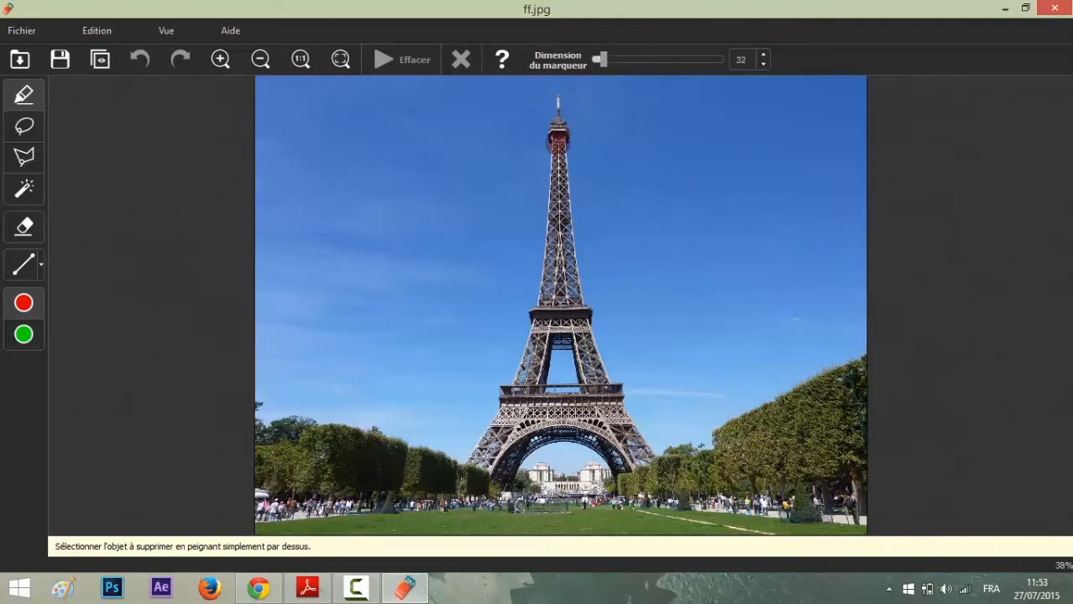
pyautogui.moveTo(619, 60); pyautogui.dragTo(599, 59)
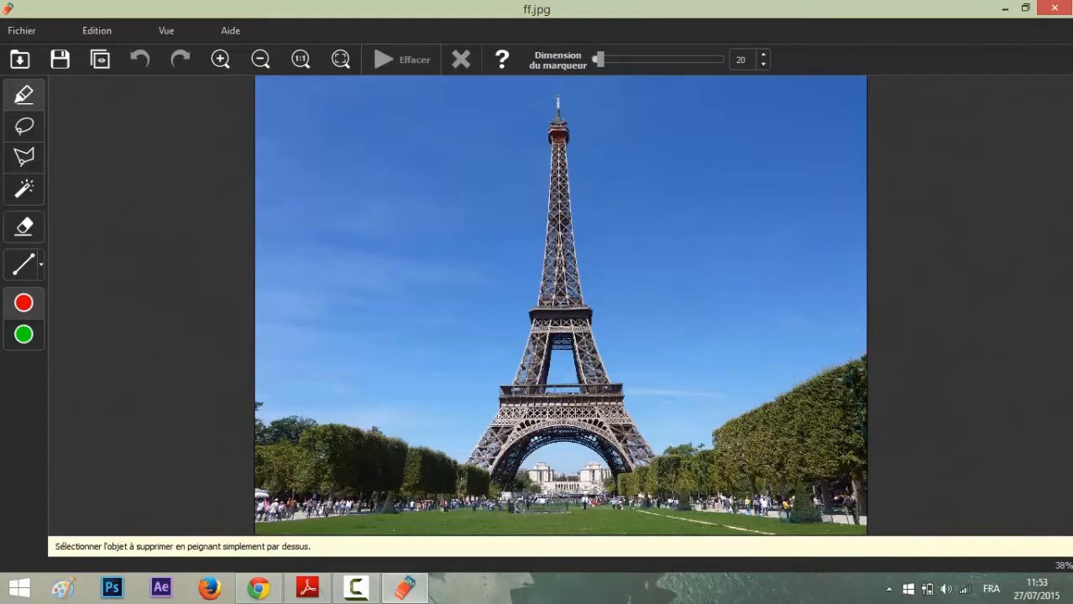
# Paint red over the Eiffel Tower from its tip down to the second platform
pyautogui.moveTo(554, 126); pyautogui.dragTo(554, 168)
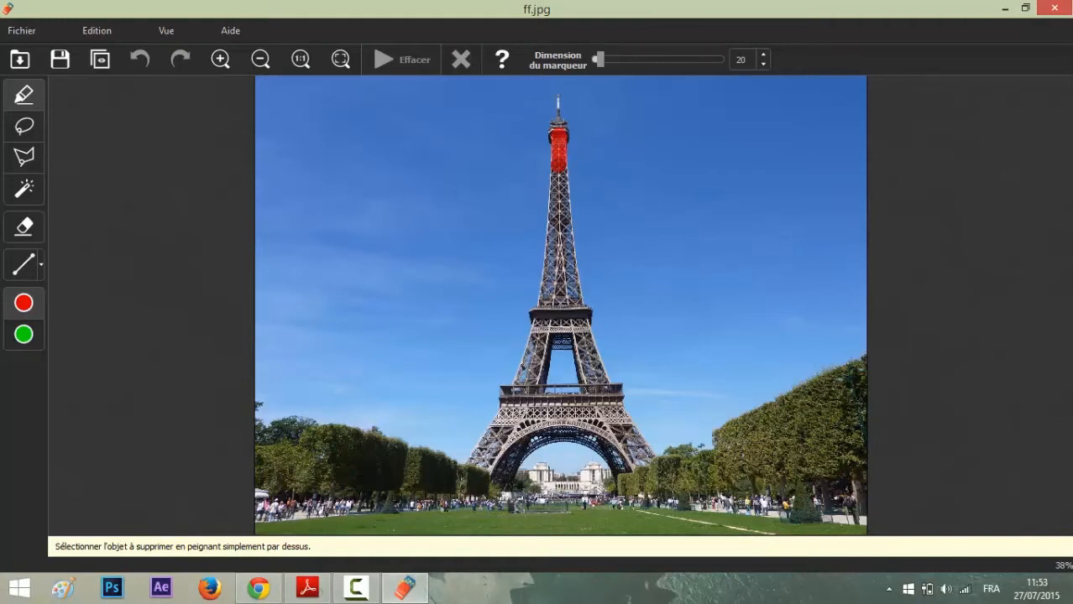
pyautogui.moveTo(556, 151); pyautogui.dragTo(557, 197)
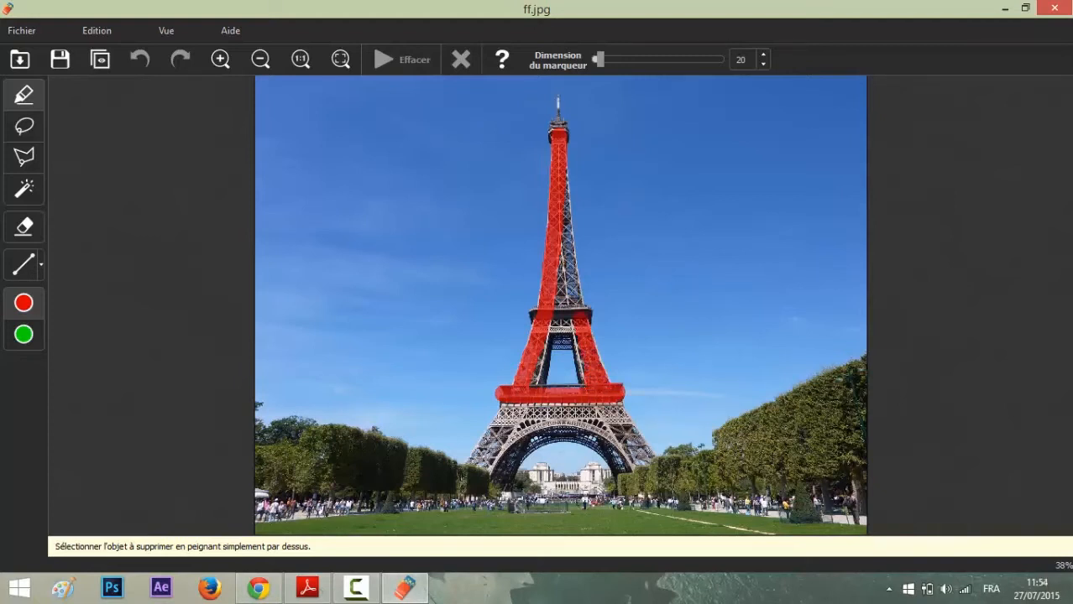
pyautogui.click(383, 59)
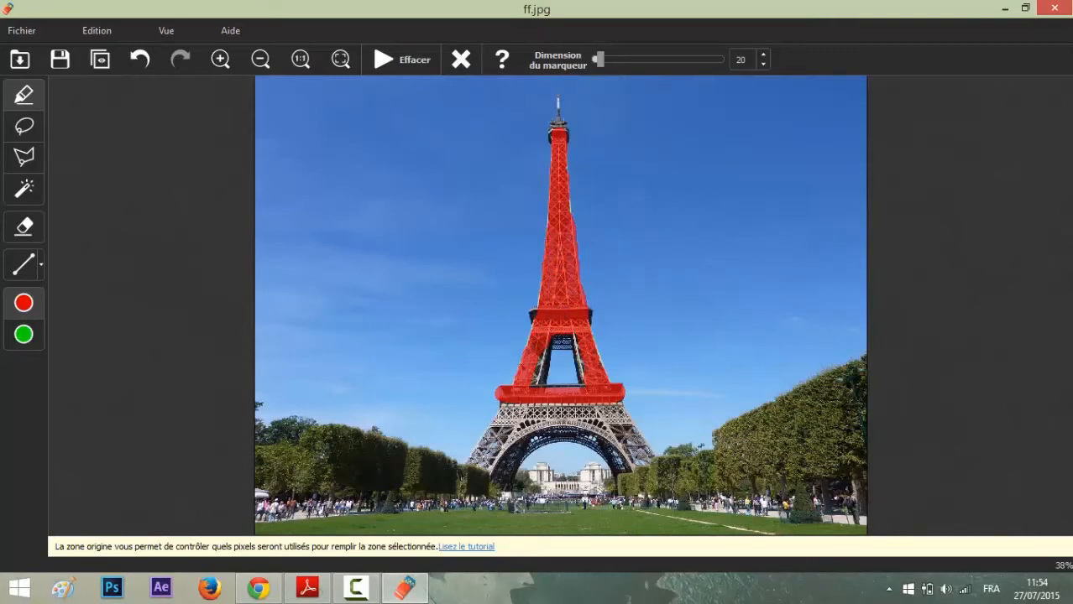
# Run Effacer to erase the red-marked upper tower section into sky
pyautogui.click(382, 60)
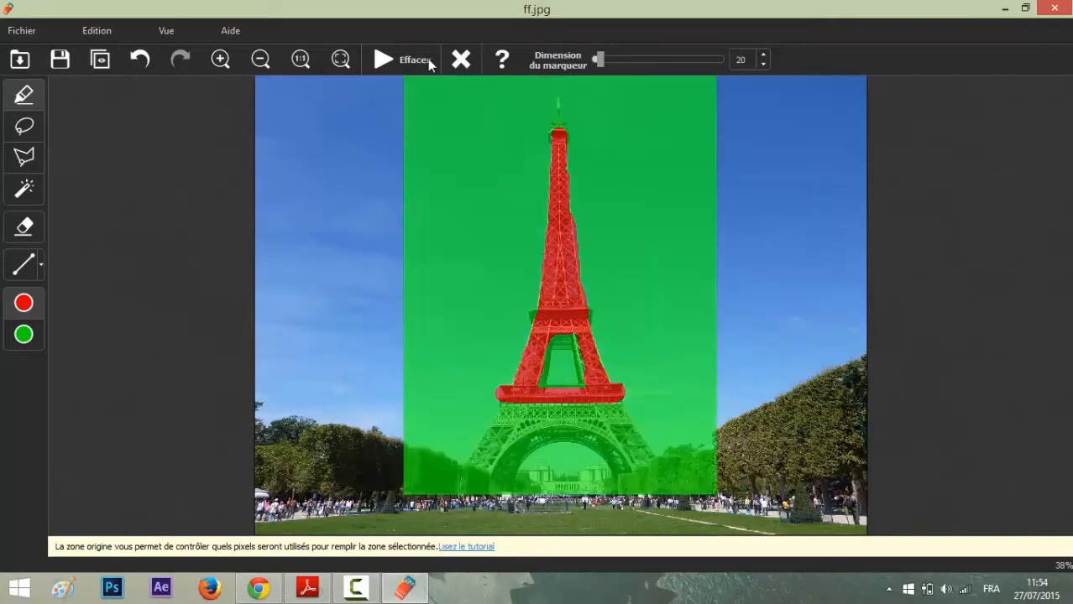
pyautogui.moveTo(401, 59)
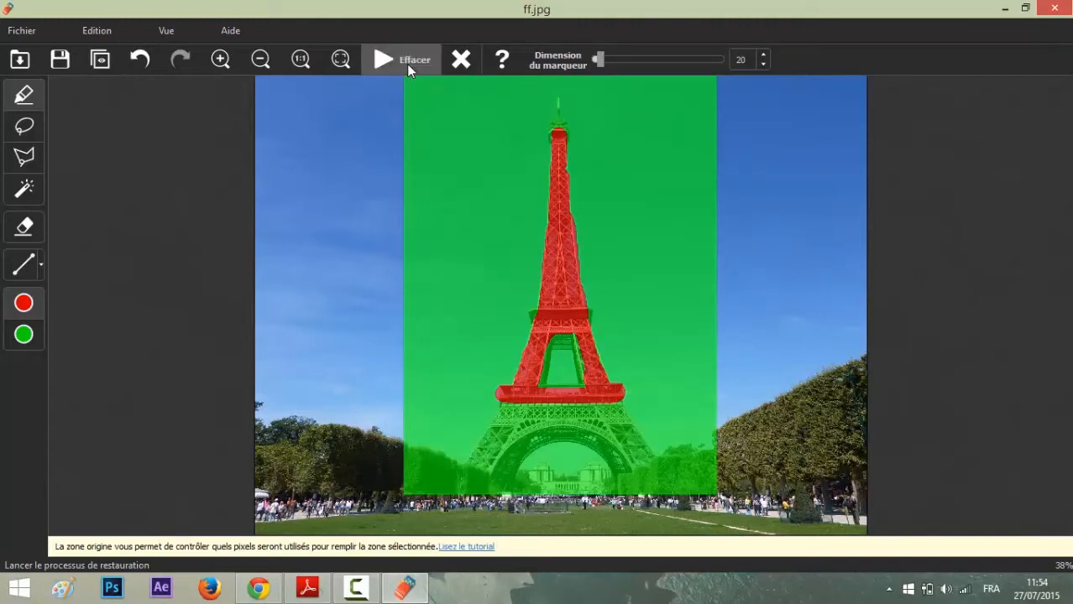
pyautogui.click(401, 60)
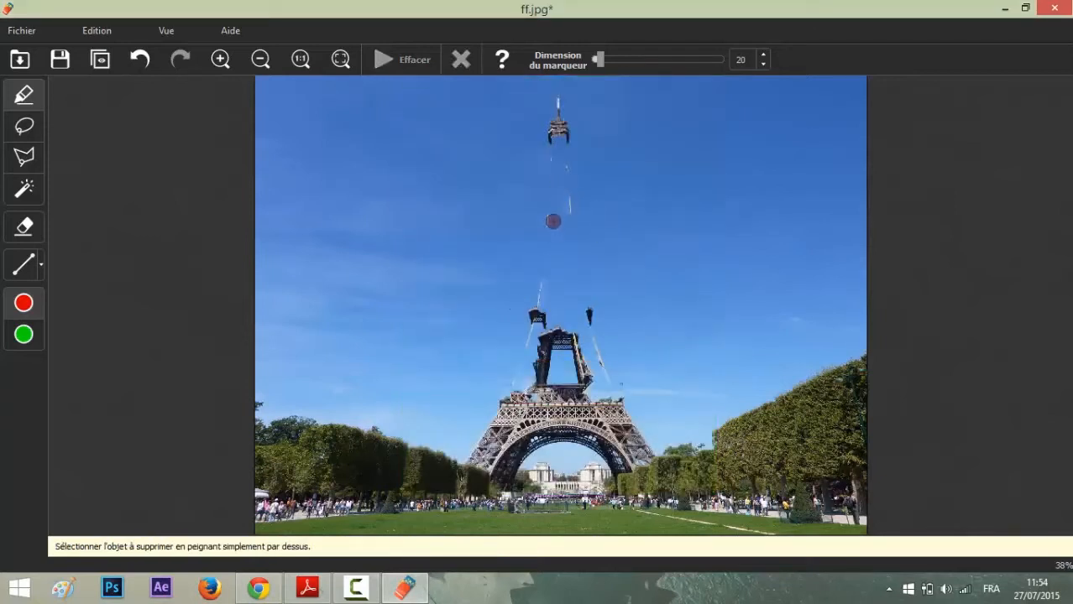
# Mark the leftover tower fragments in the sky red and erase them with Effacer
pyautogui.moveTo(552, 209); pyautogui.dragTo(545, 243)
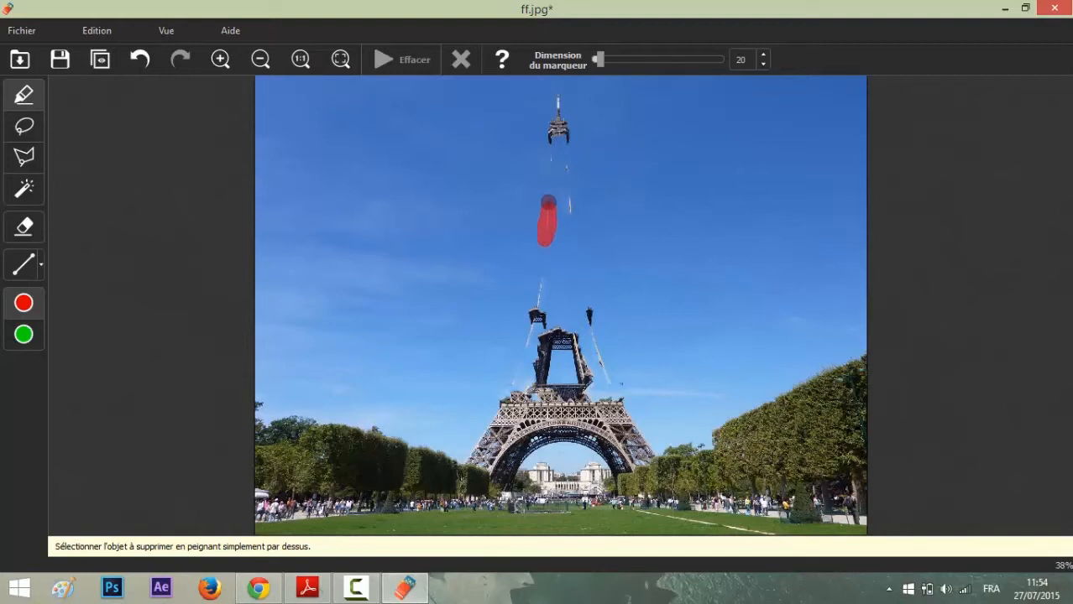
pyautogui.moveTo(545, 227); pyautogui.dragTo(546, 151)
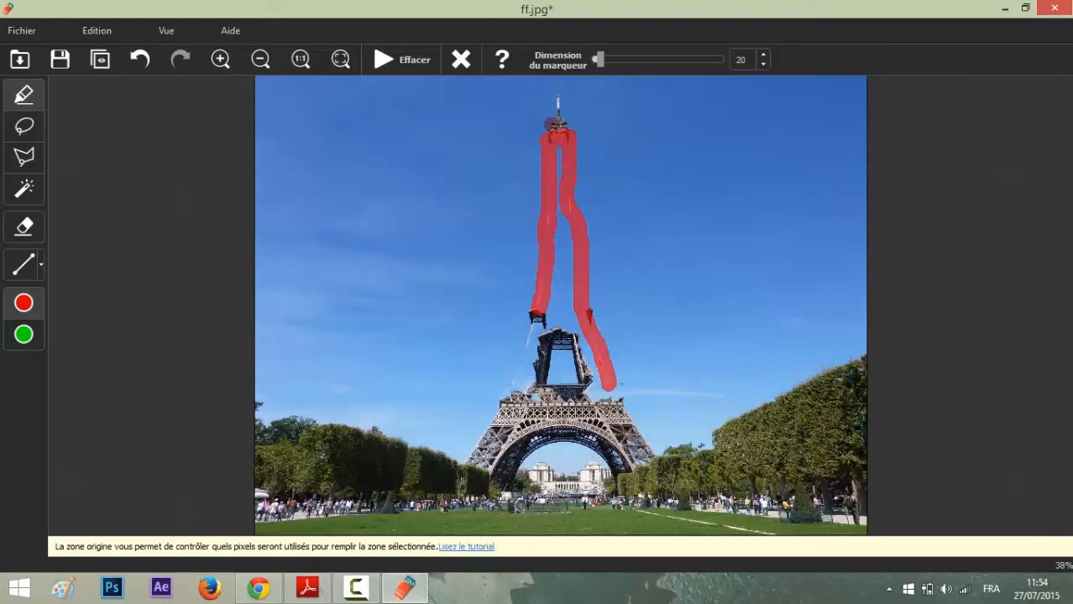
pyautogui.click(400, 59)
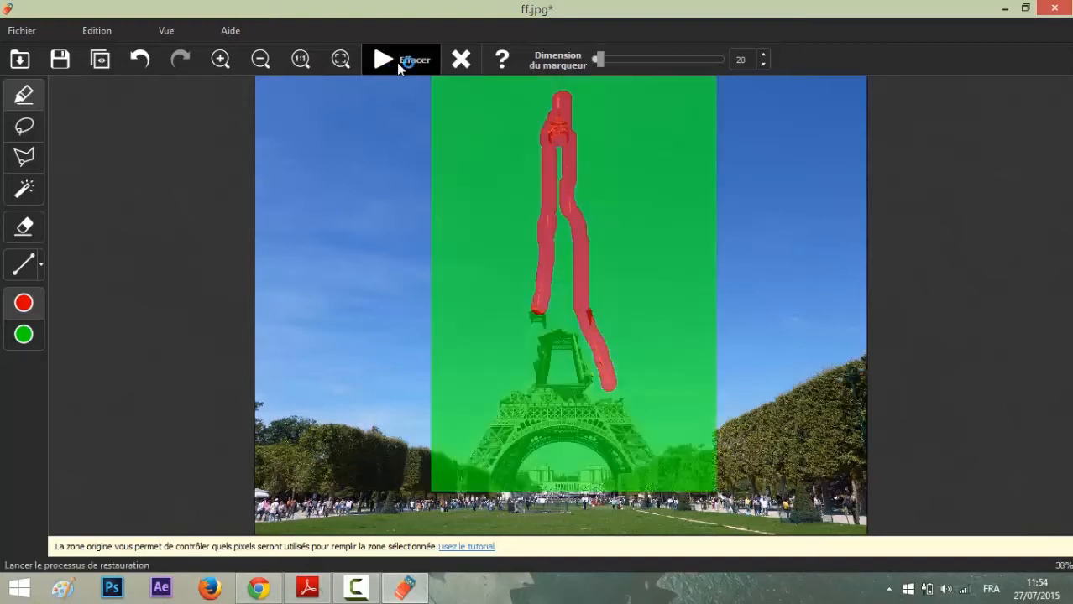
pyautogui.click(383, 59)
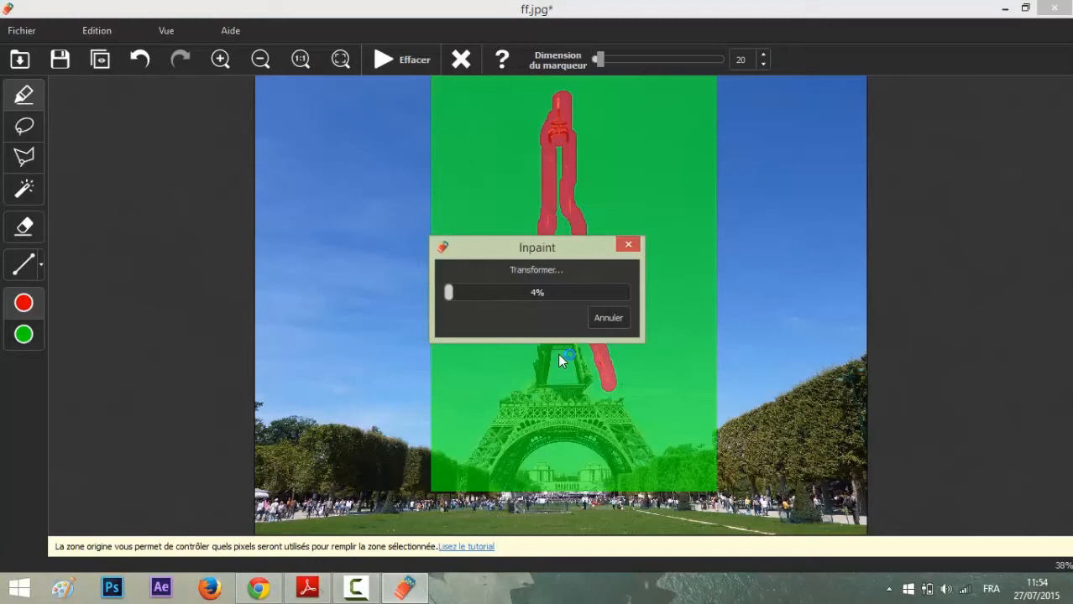
pyautogui.moveTo(469, 340)
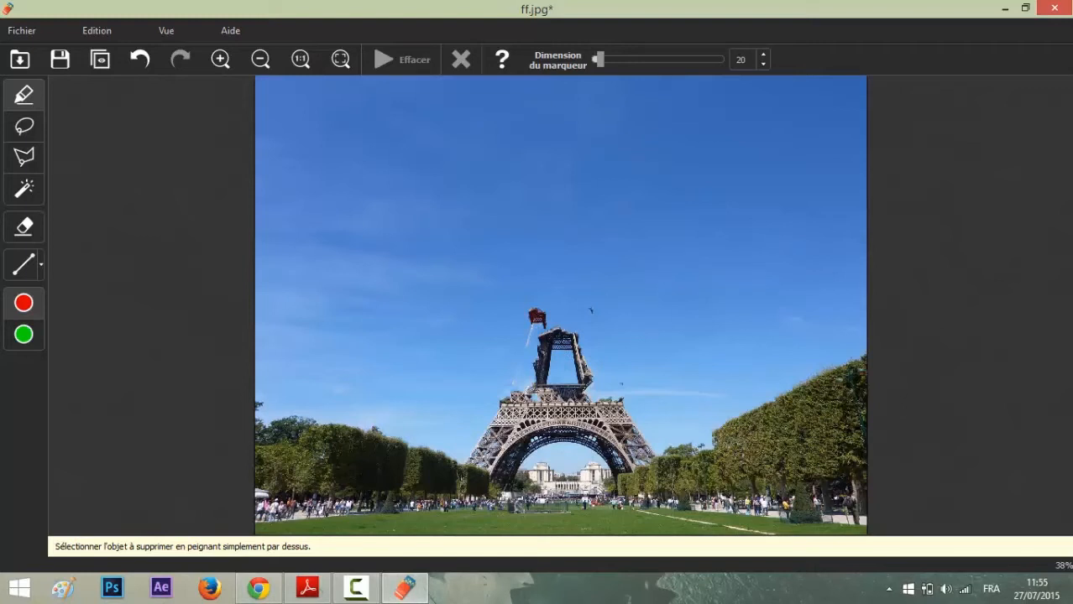
pyautogui.click(546, 323)
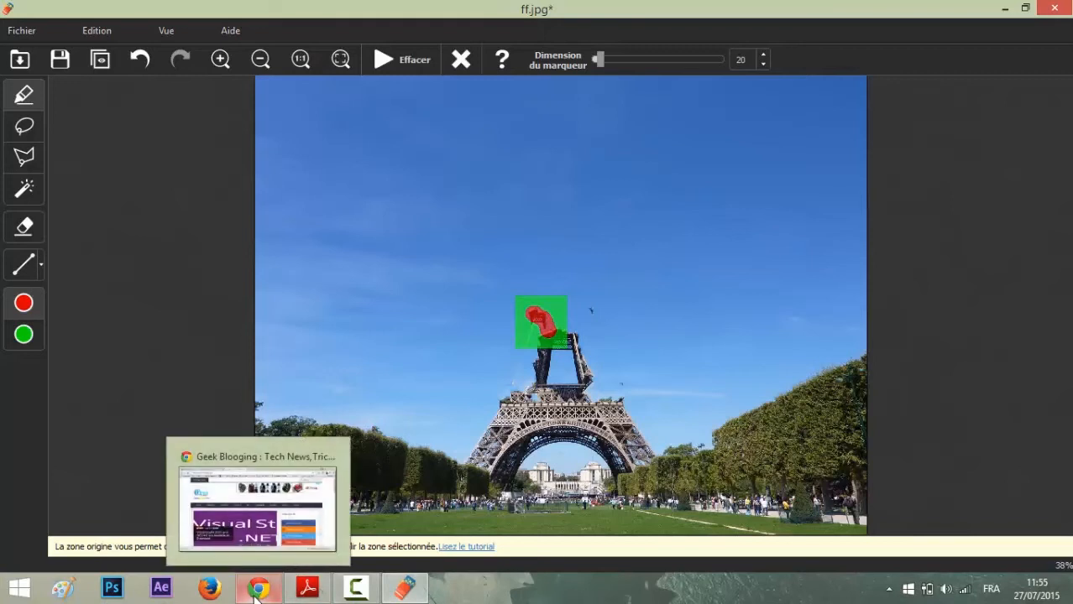
pyautogui.moveTo(257, 588)
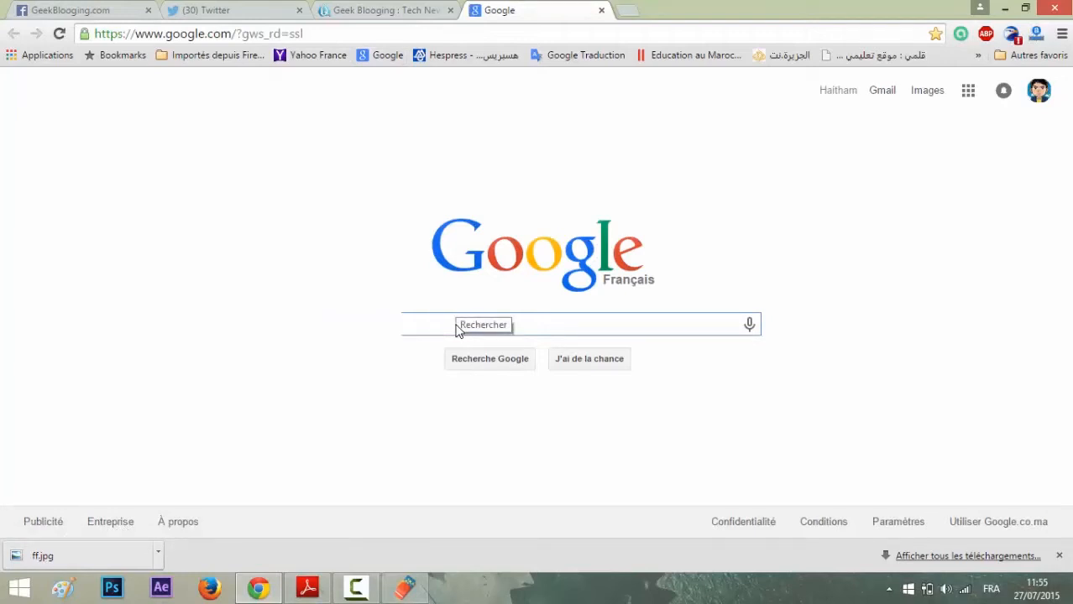
# Search Google Images for 'walking on the nature' and save the woman-on-path photo
pyautogui.write('wleking on the nature')
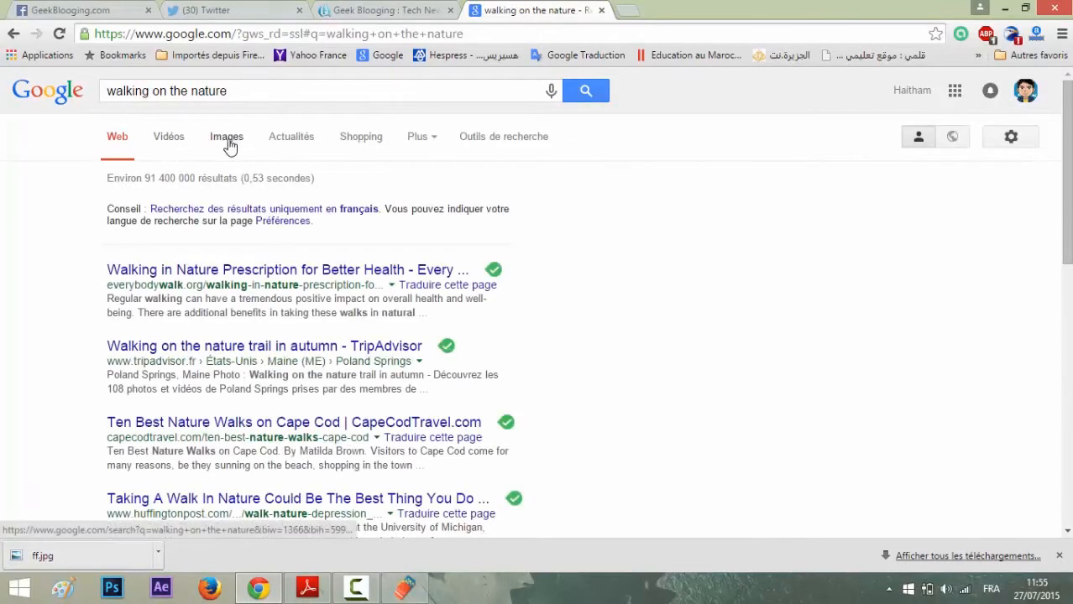
pyautogui.click(226, 136)
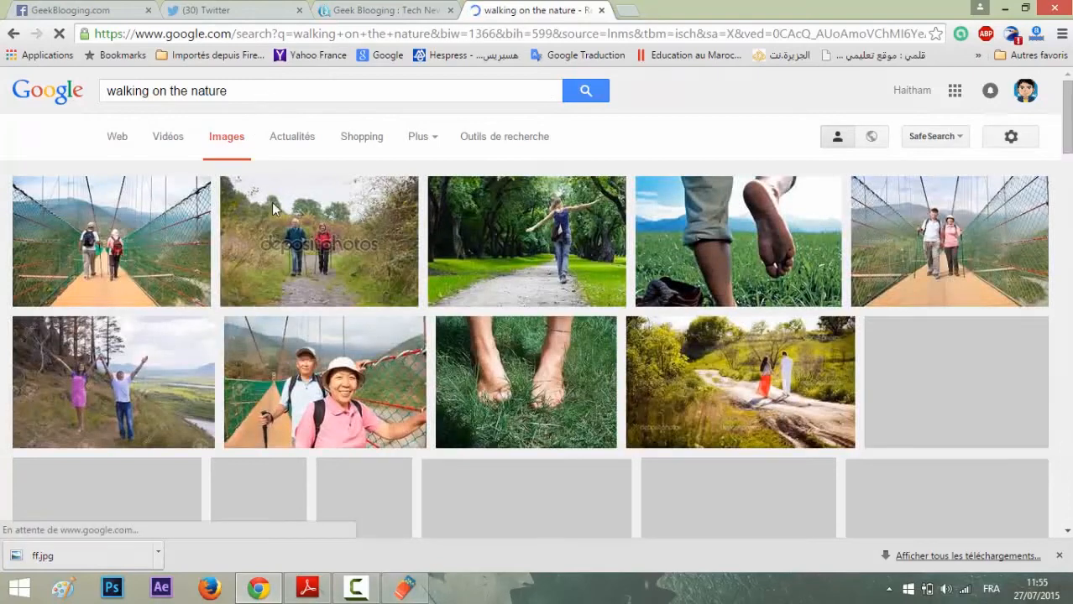
pyautogui.moveTo(471, 265)
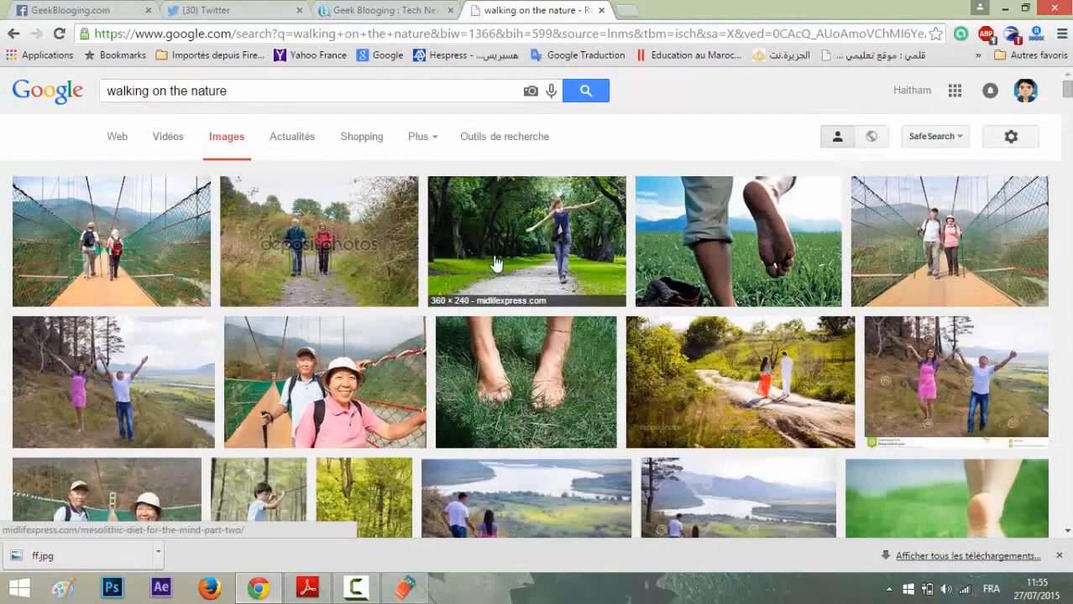
pyautogui.click(526, 241)
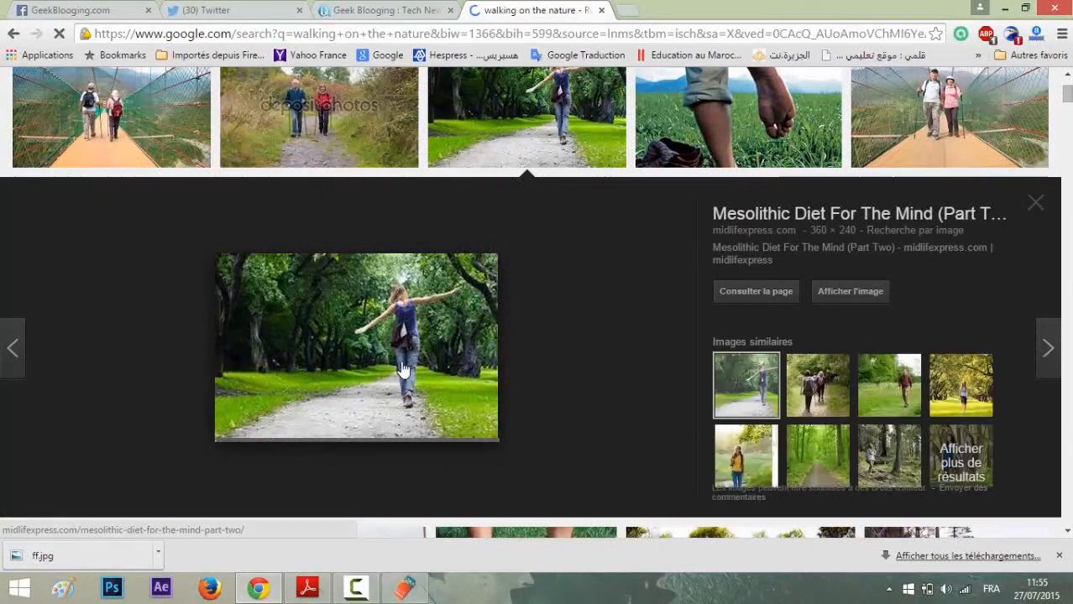
pyautogui.rightClick(403, 369)
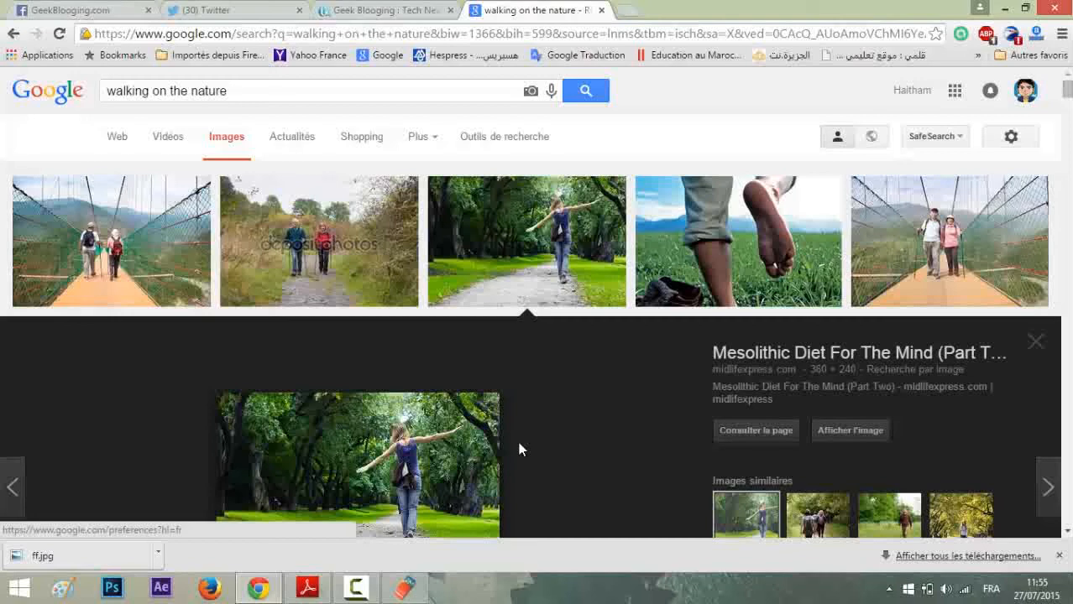
pyautogui.rightClick(520, 449)
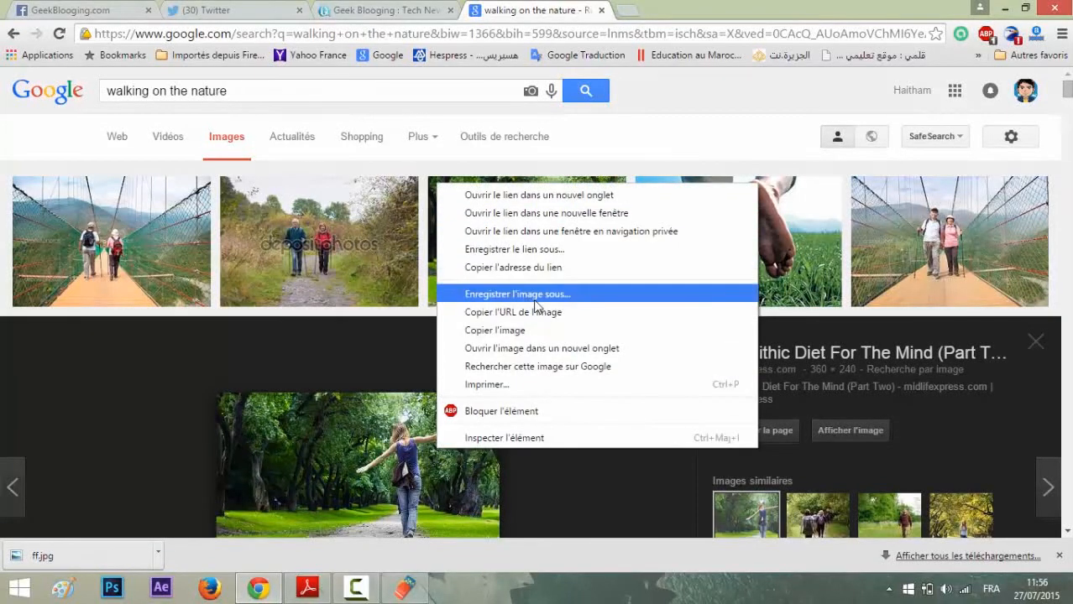
pyautogui.click(517, 294)
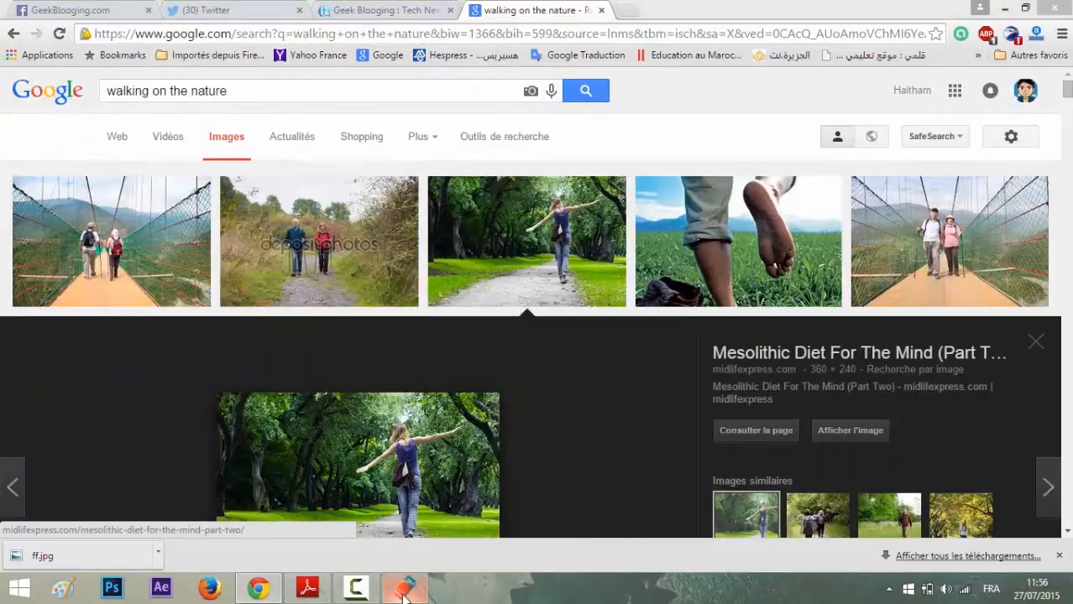
# Return to Inpaint and open the path photo, declining to save the Eiffel Tower edits
pyautogui.click(405, 586)
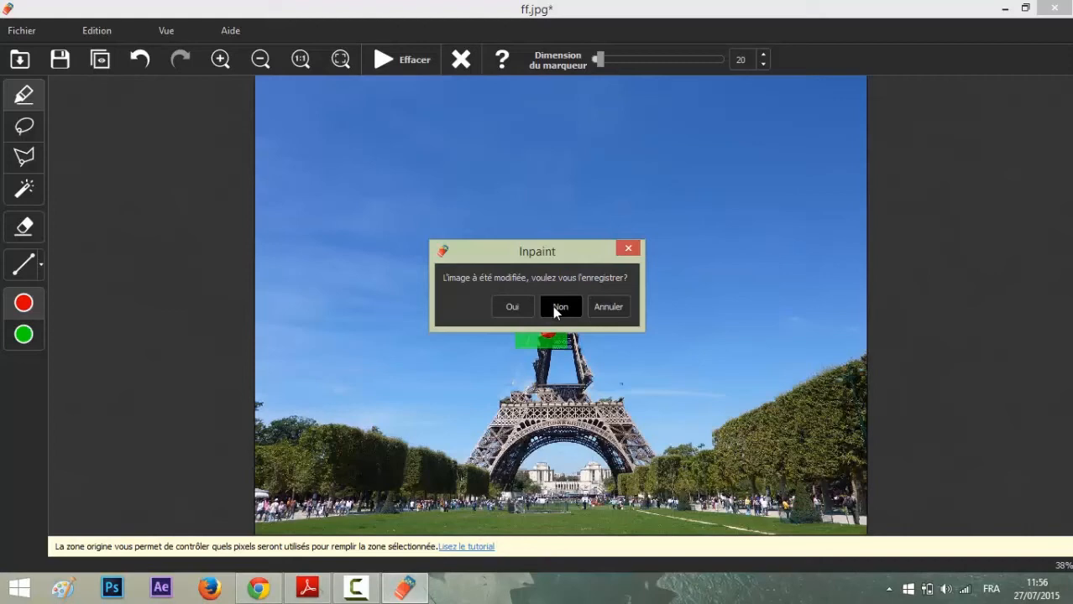
pyautogui.click(560, 307)
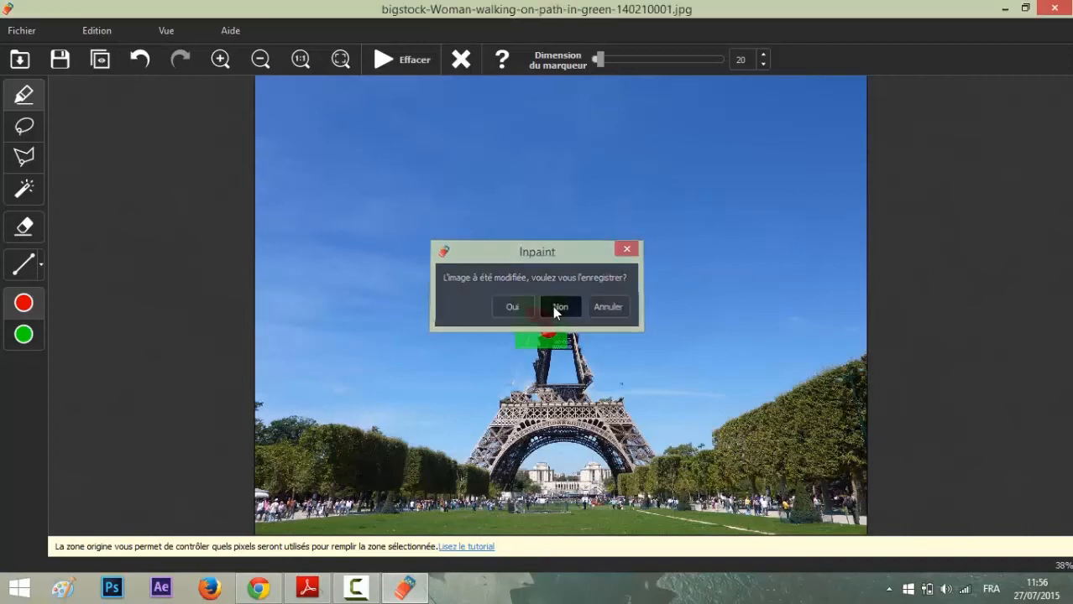
pyautogui.click(559, 307)
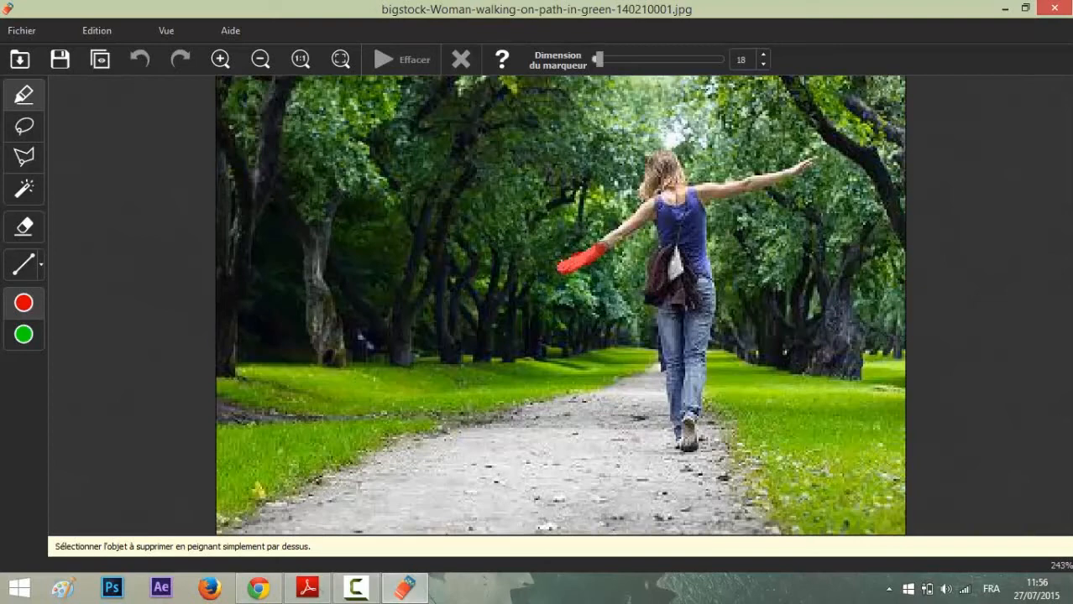
# Paint the woman's head, arms and body red, with the green source area shown
pyautogui.moveTo(579, 260); pyautogui.dragTo(634, 223)
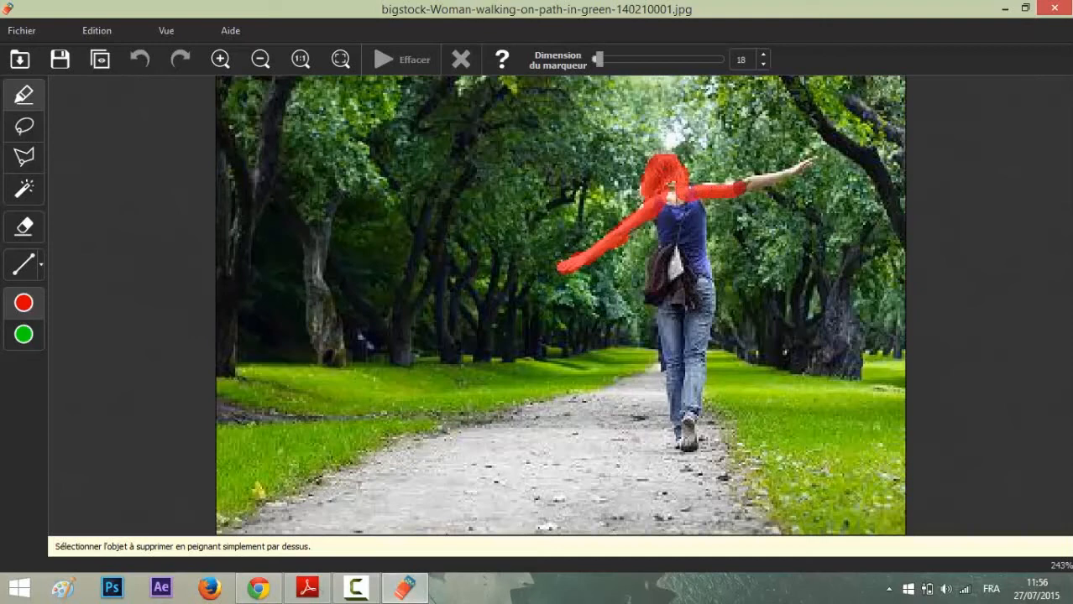
pyautogui.click(383, 60)
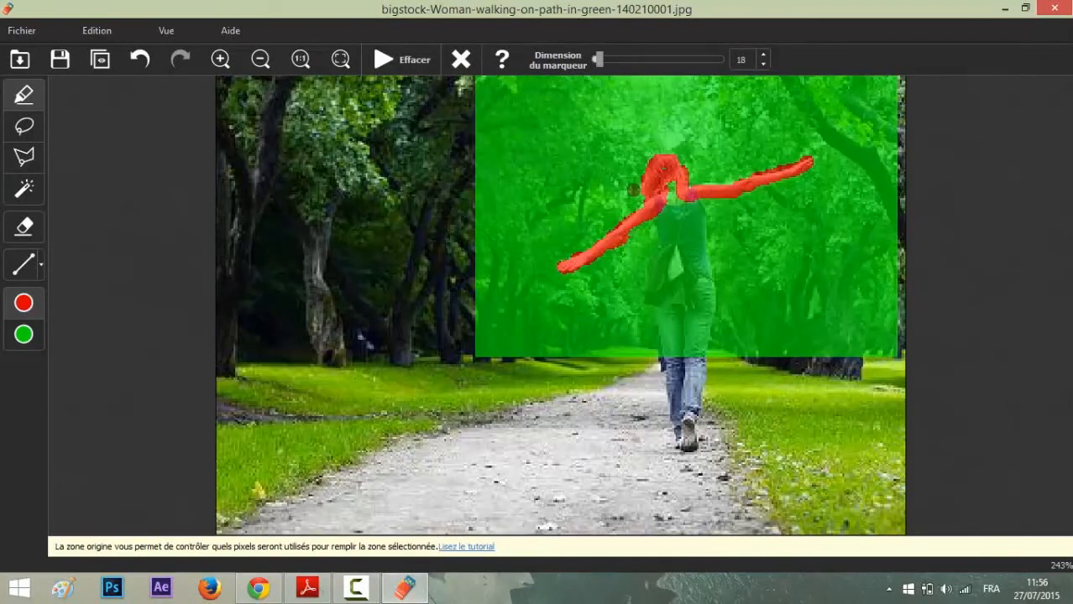
pyautogui.click(400, 60)
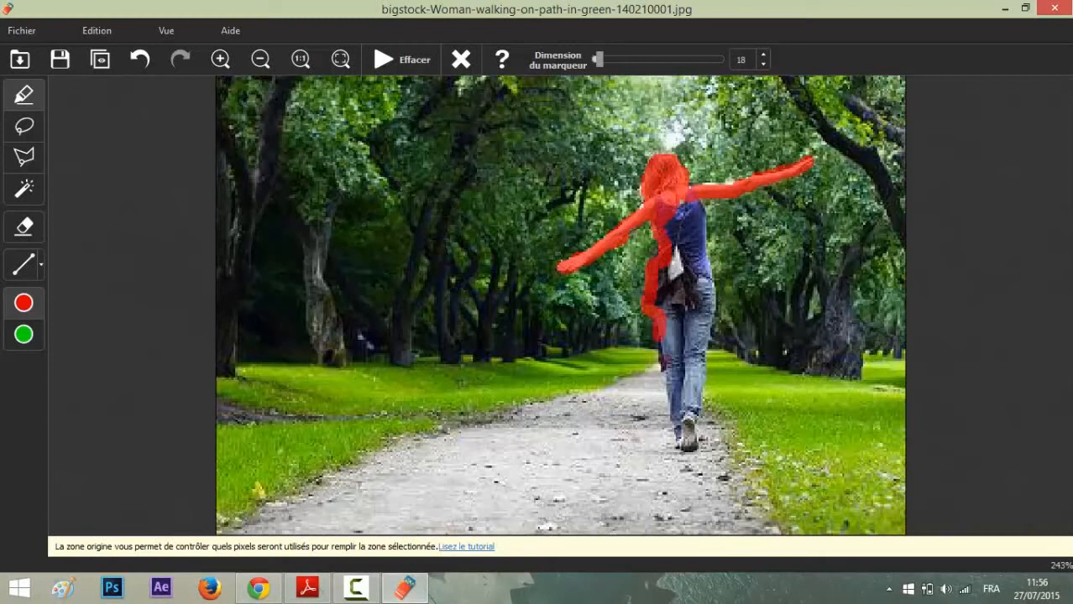
pyautogui.moveTo(667, 344); pyautogui.dragTo(684, 441)
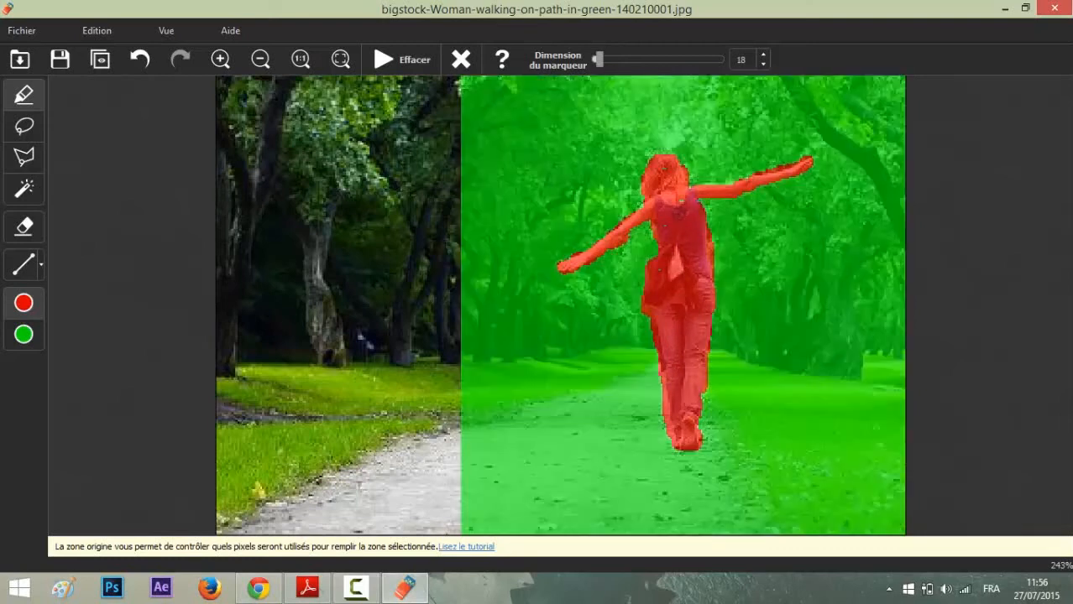
# Erase the marked woman with Effacer, then scroll the GeekBlogging Facebook page in Chrome
pyautogui.click(400, 60)
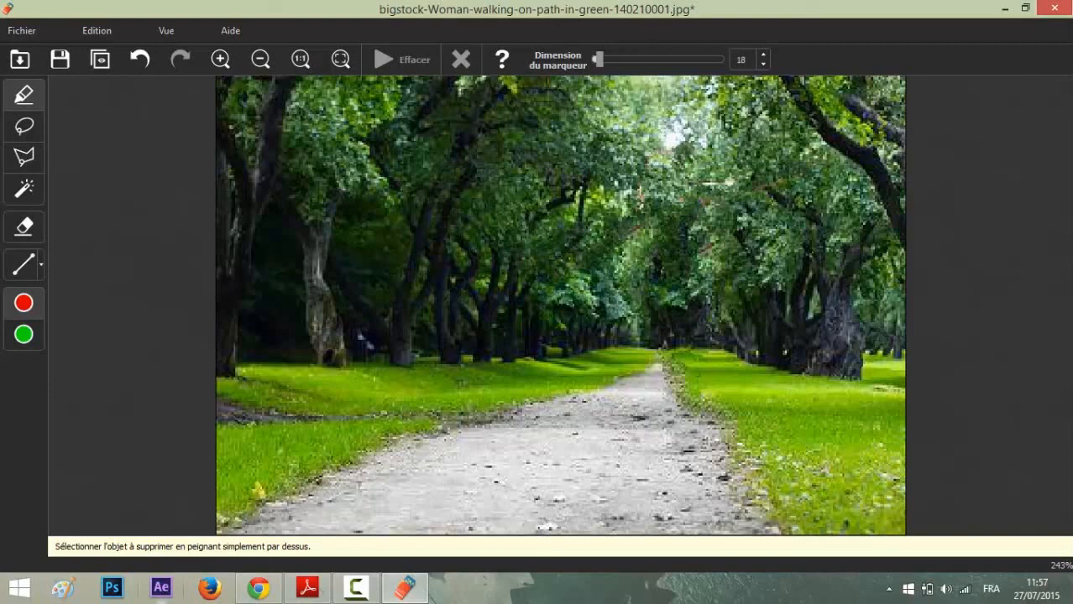
pyautogui.moveTo(259, 586)
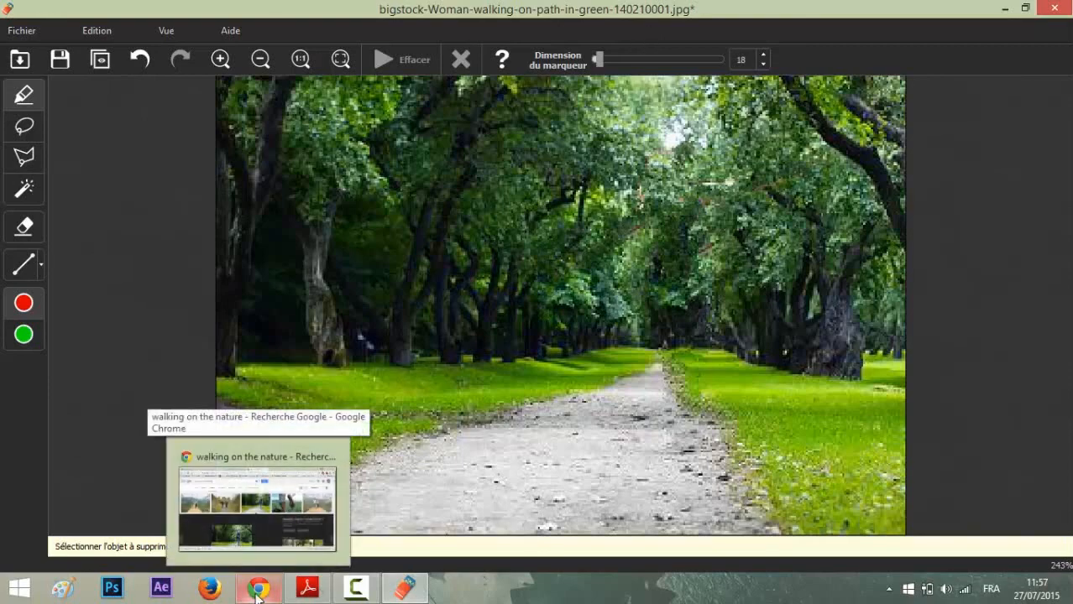
pyautogui.click(257, 587)
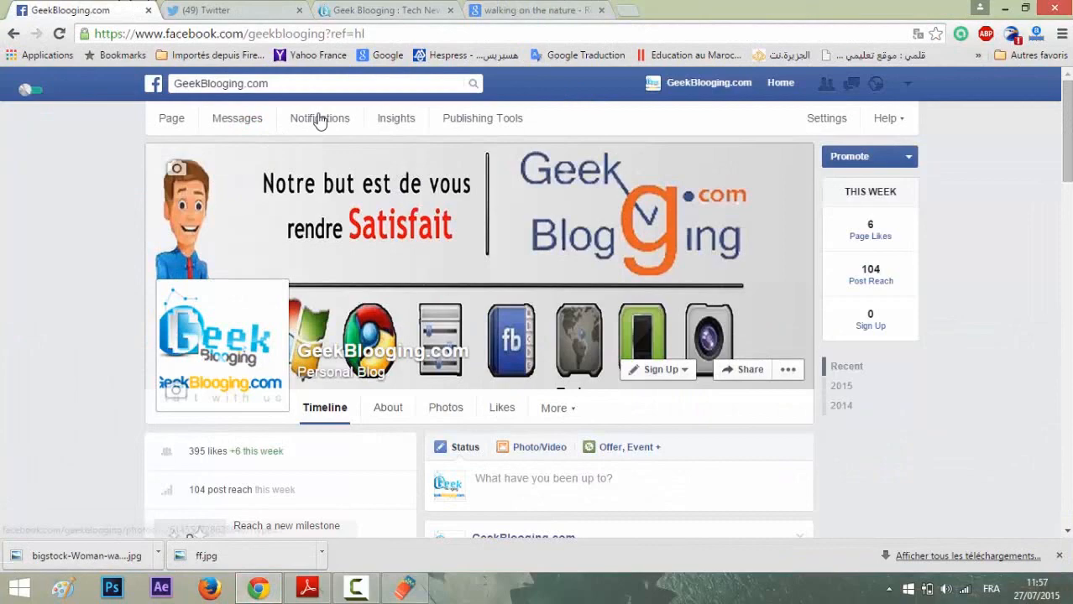
pyautogui.scroll(-3)
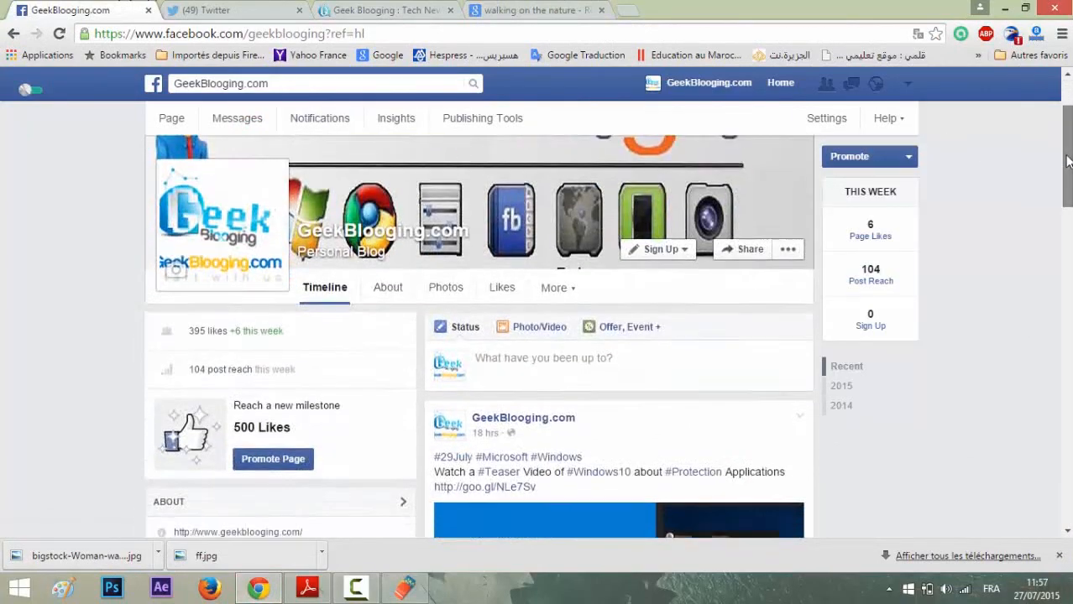